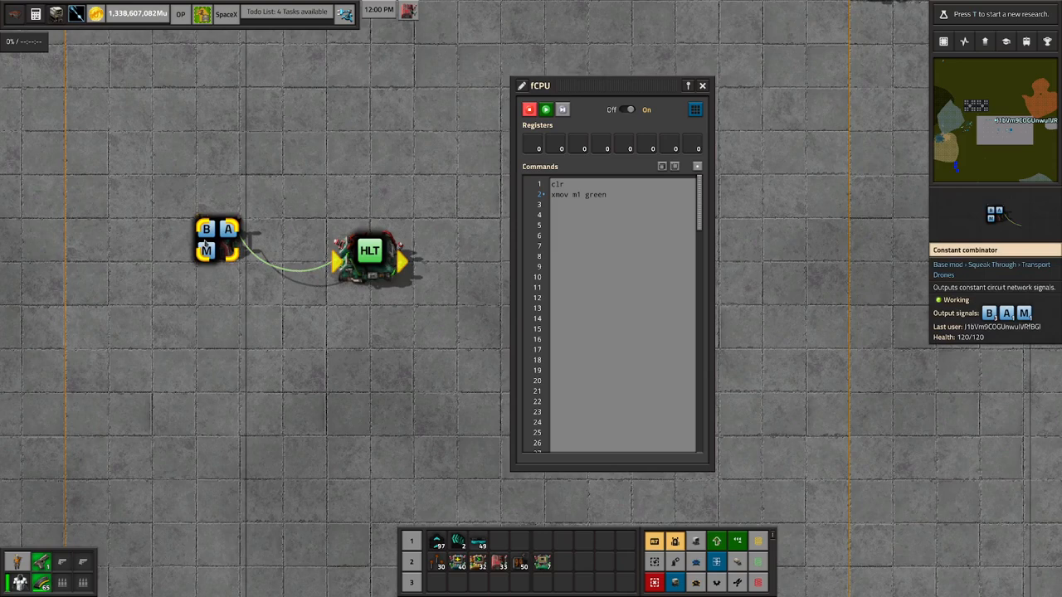
Show the memory viewer on the Green input wire channel holding signals A, B and M.
left_click(218, 240)
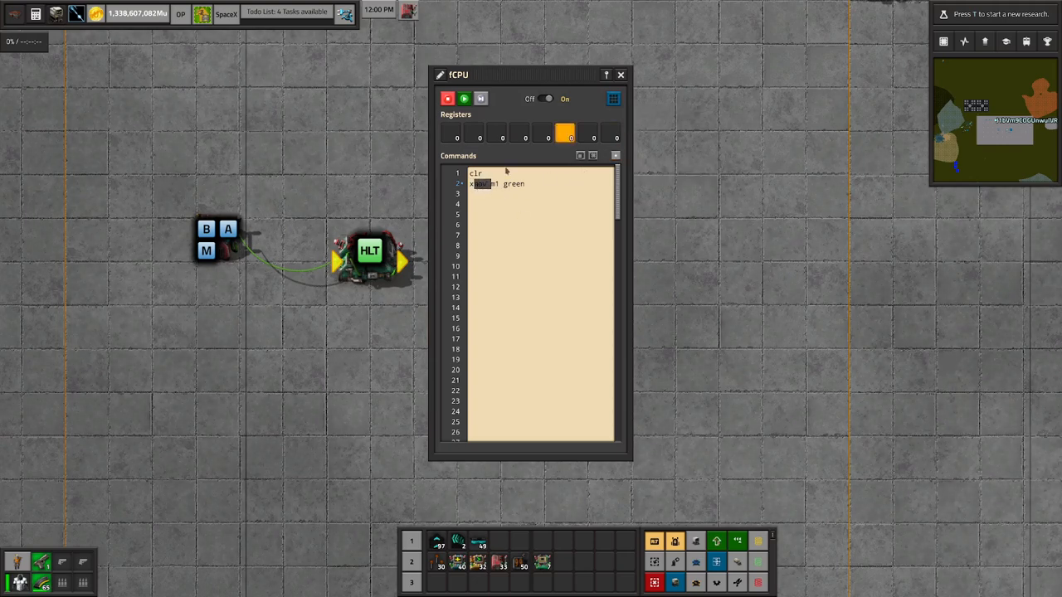
mouse_move(613, 99)
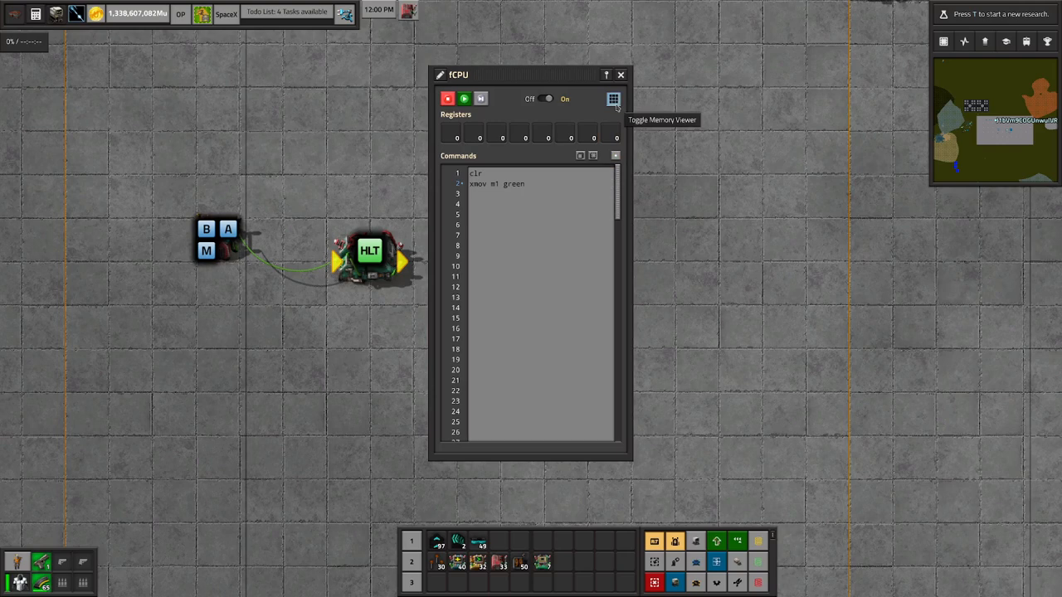
left_click(613, 99)
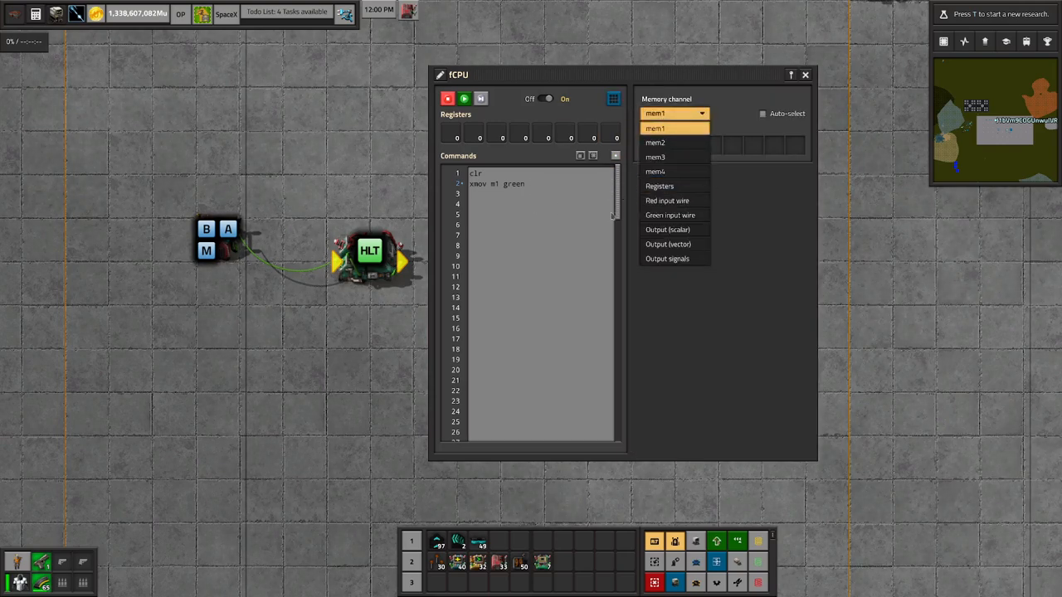
left_click(654, 128)
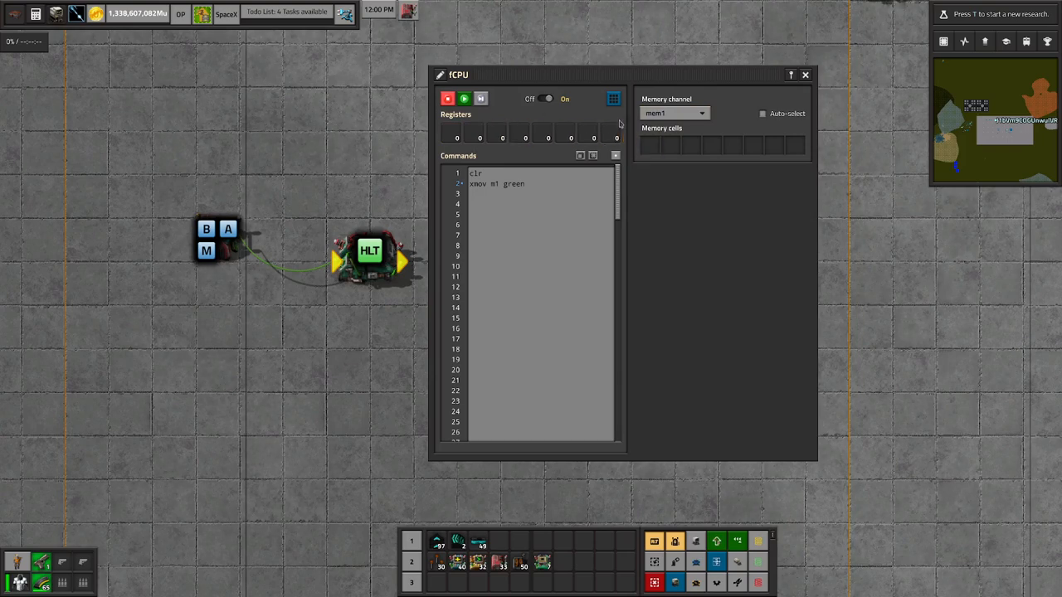
left_click(673, 113)
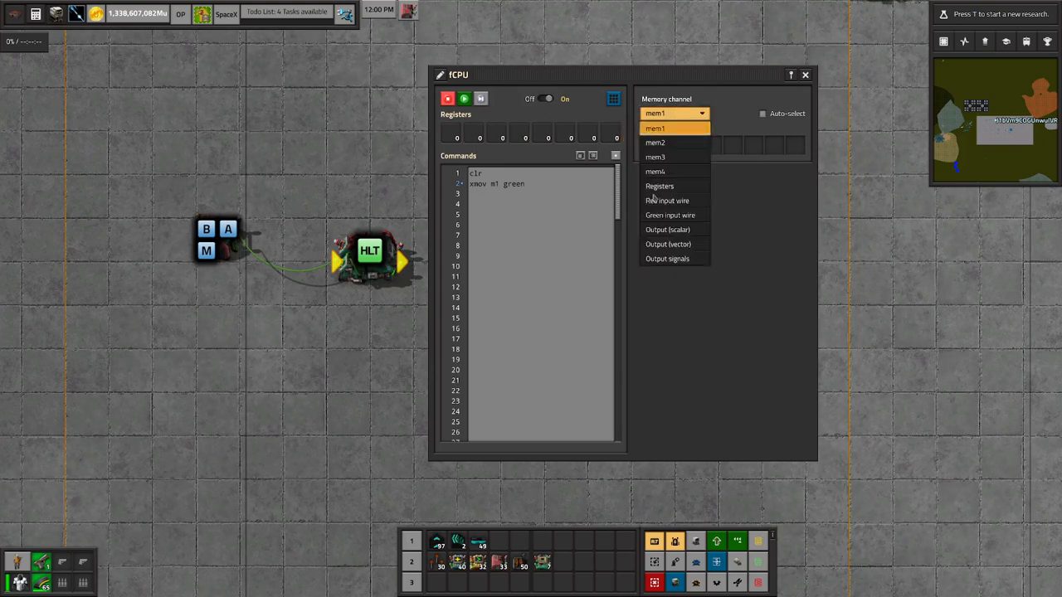
left_click(668, 215)
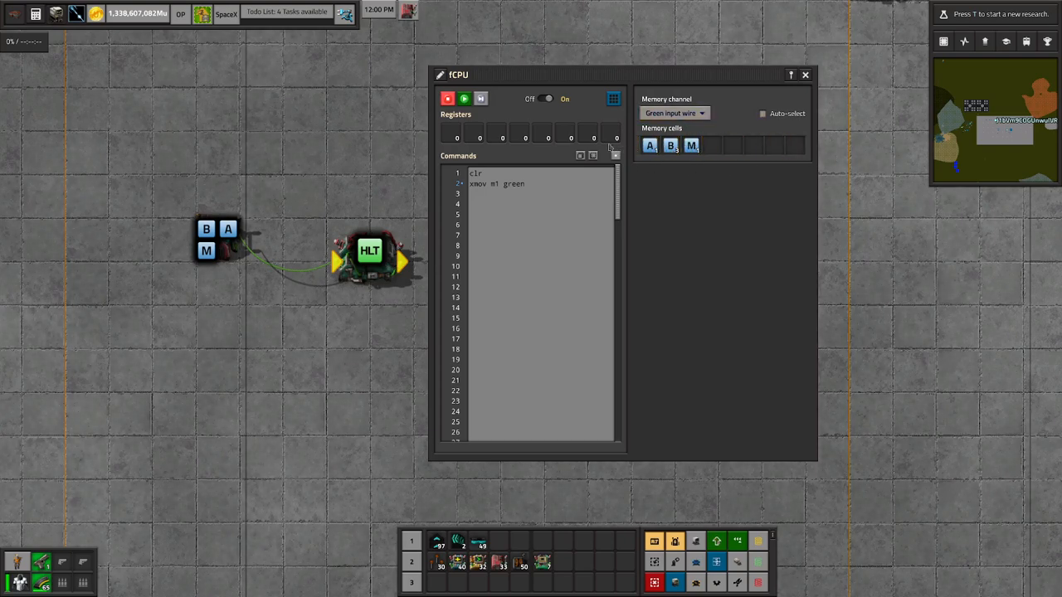
mouse_move(778, 408)
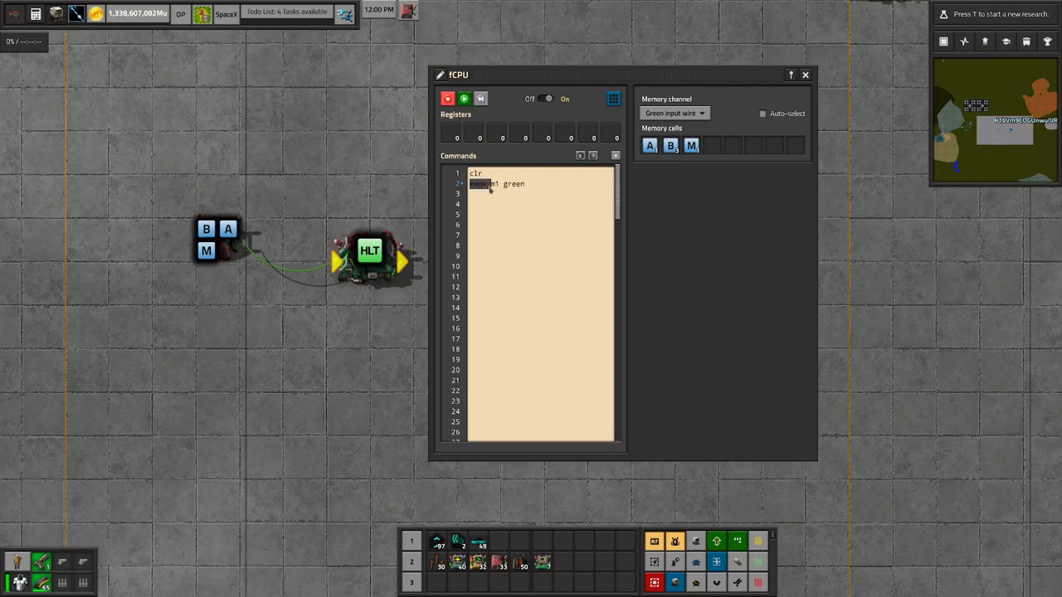
left_click(674, 112)
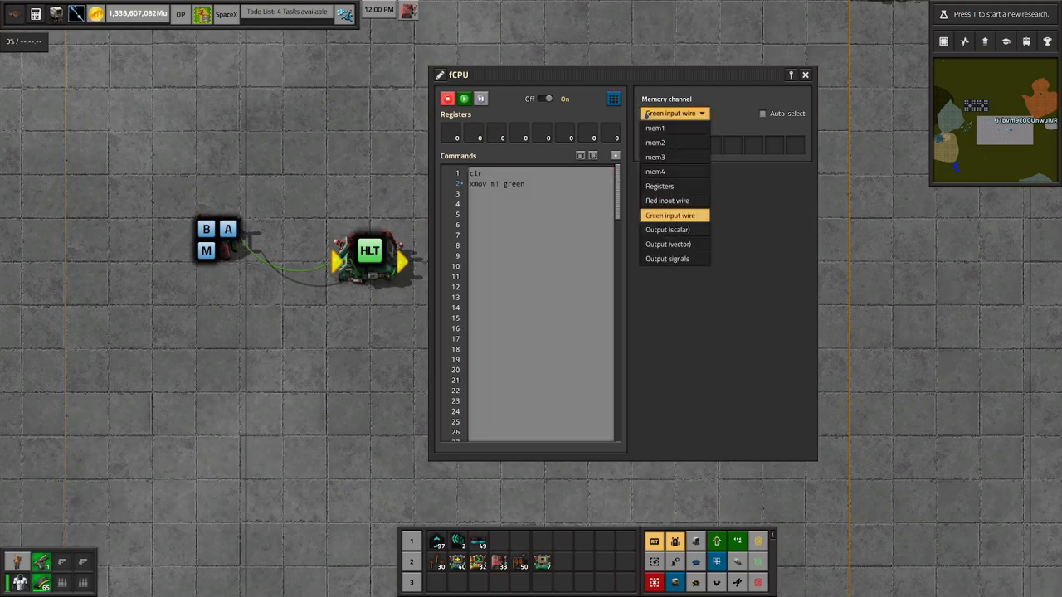
mouse_move(655, 172)
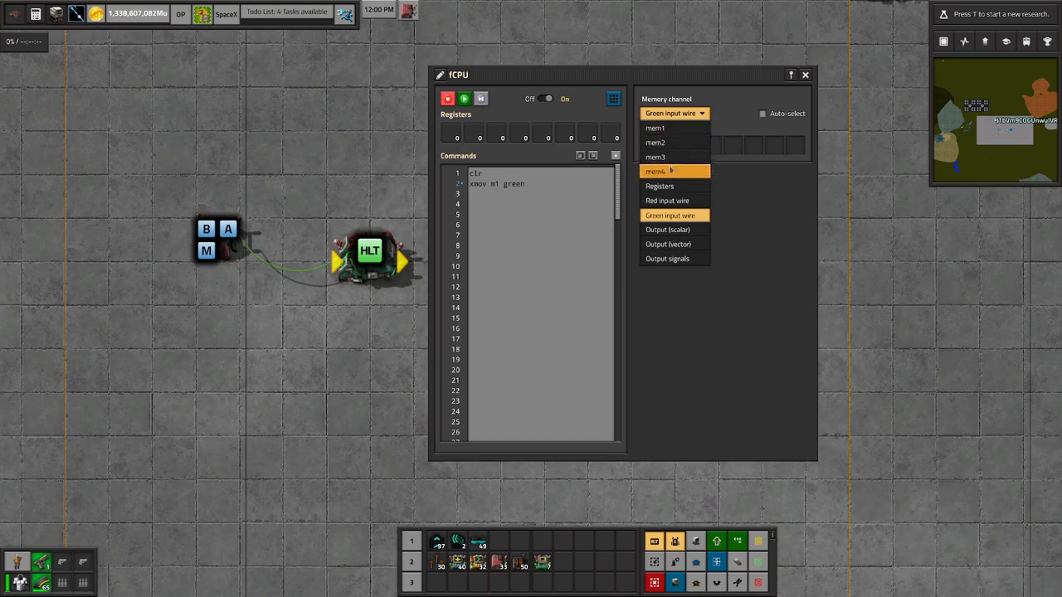
left_click(670, 215)
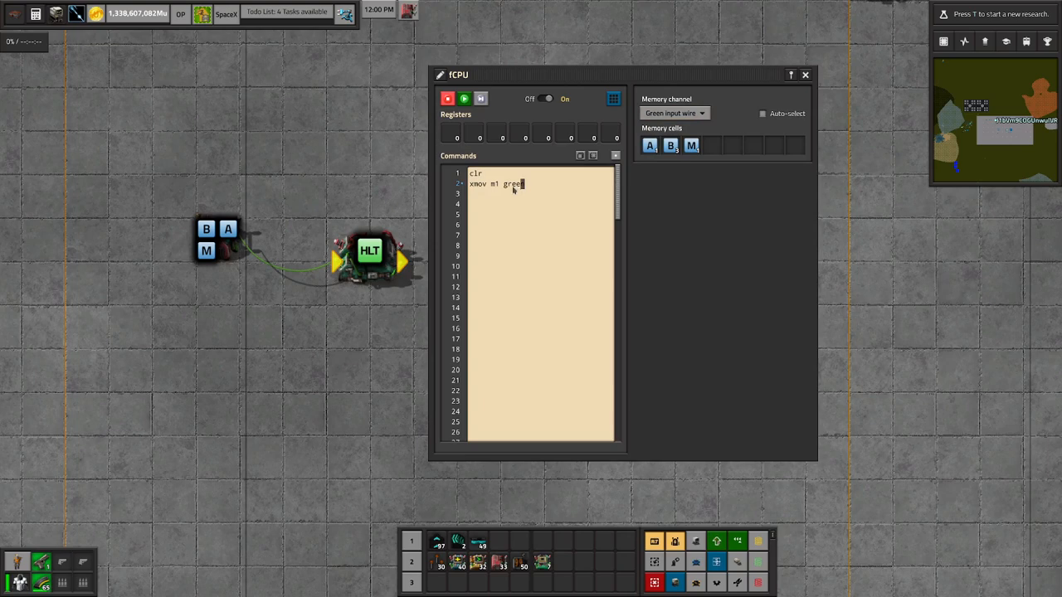
left_click(672, 112)
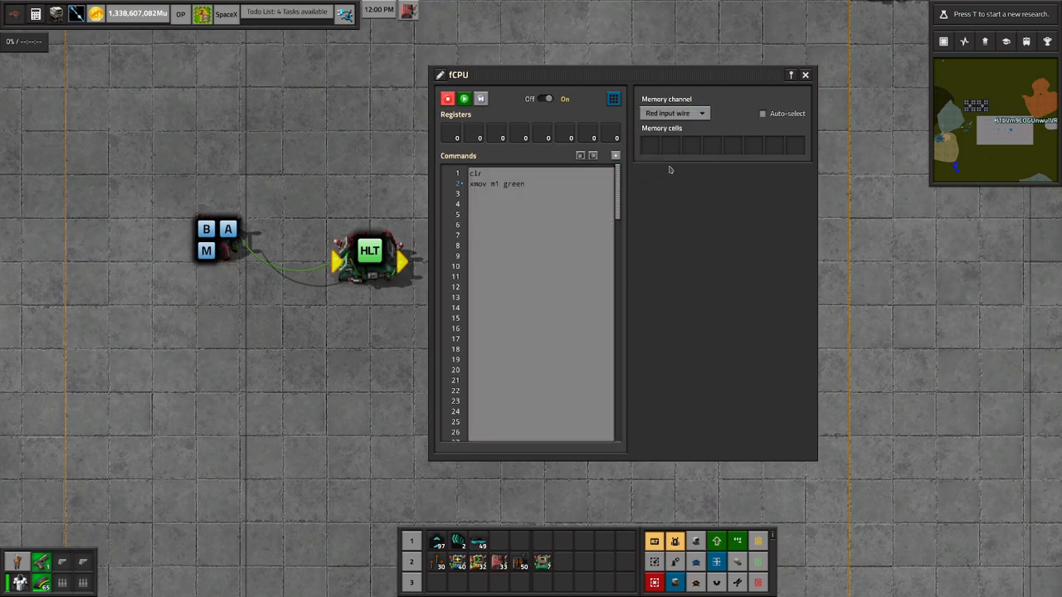
left_click(672, 112)
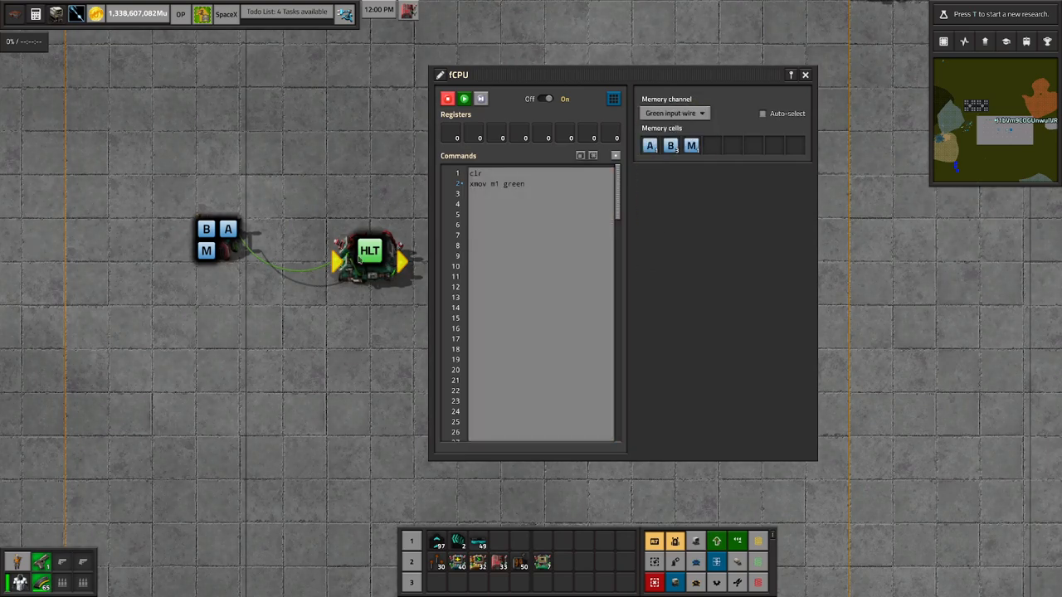
mouse_move(481, 99)
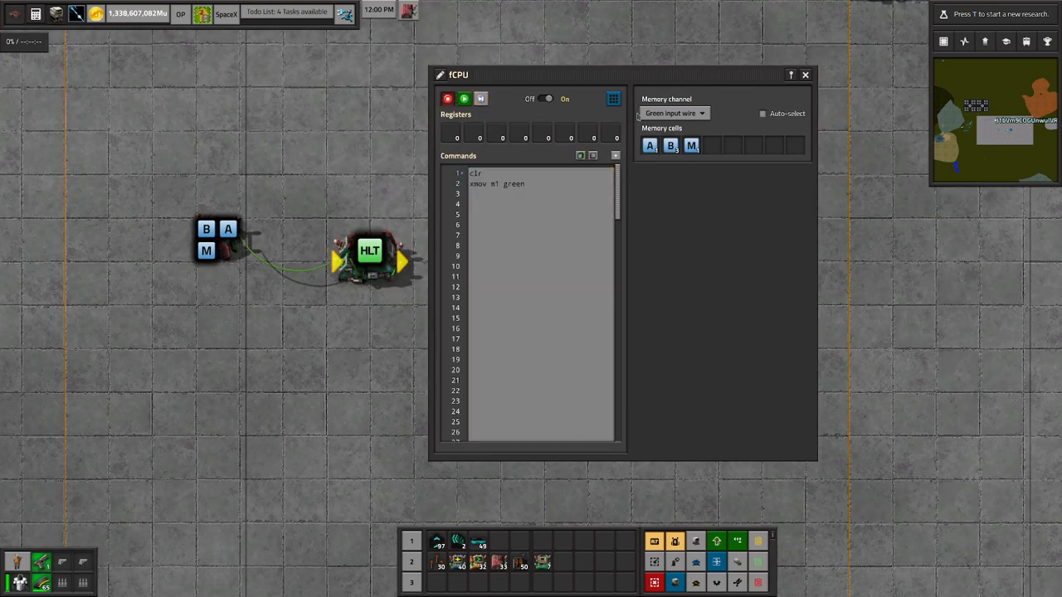
Switch the memory view to mem1 and step the program forward one instruction.
left_click(672, 113)
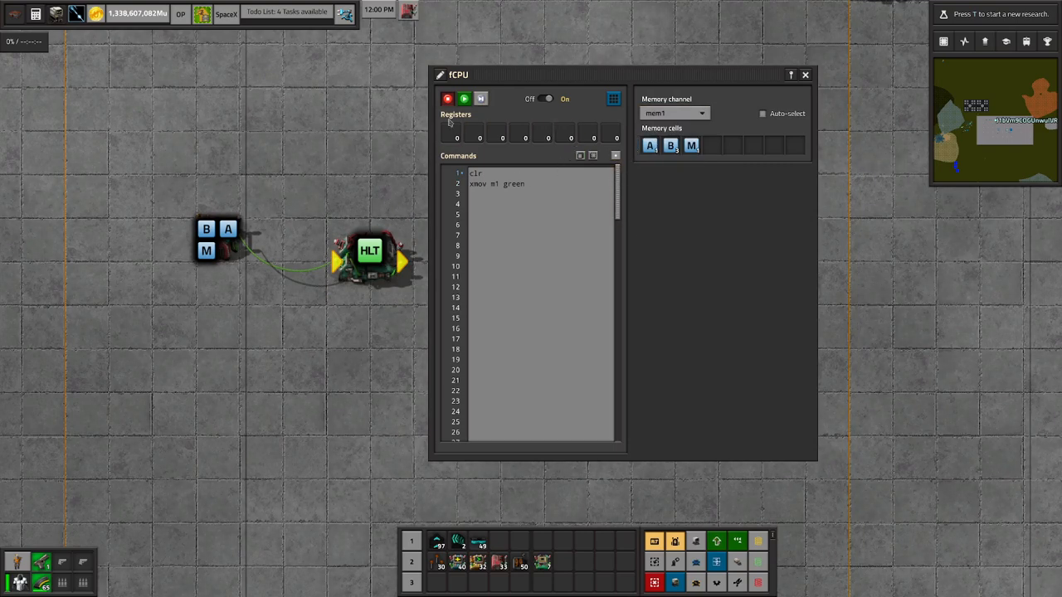
mouse_move(482, 98)
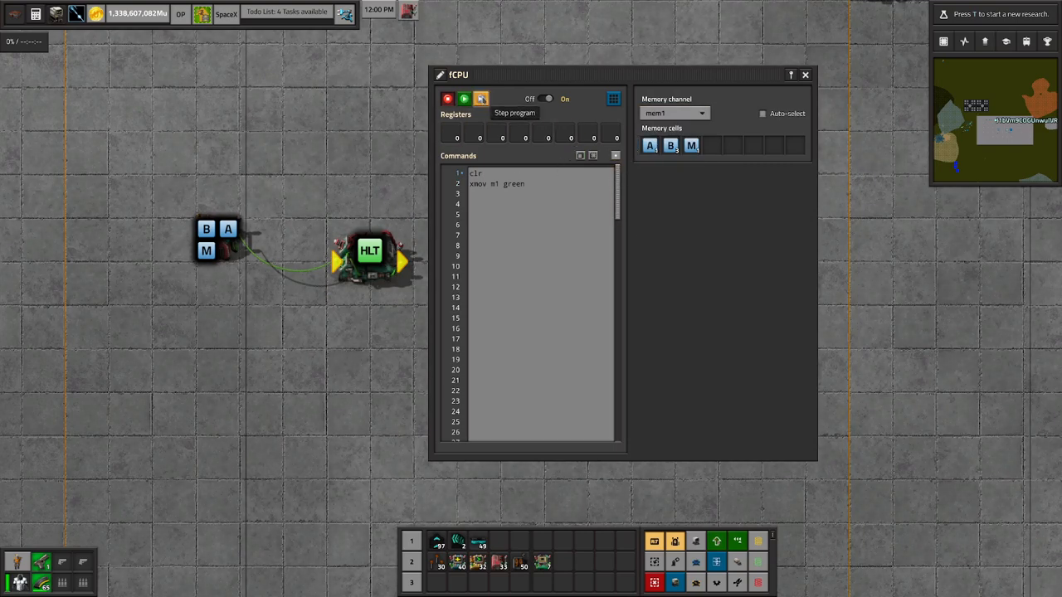
left_click(480, 99)
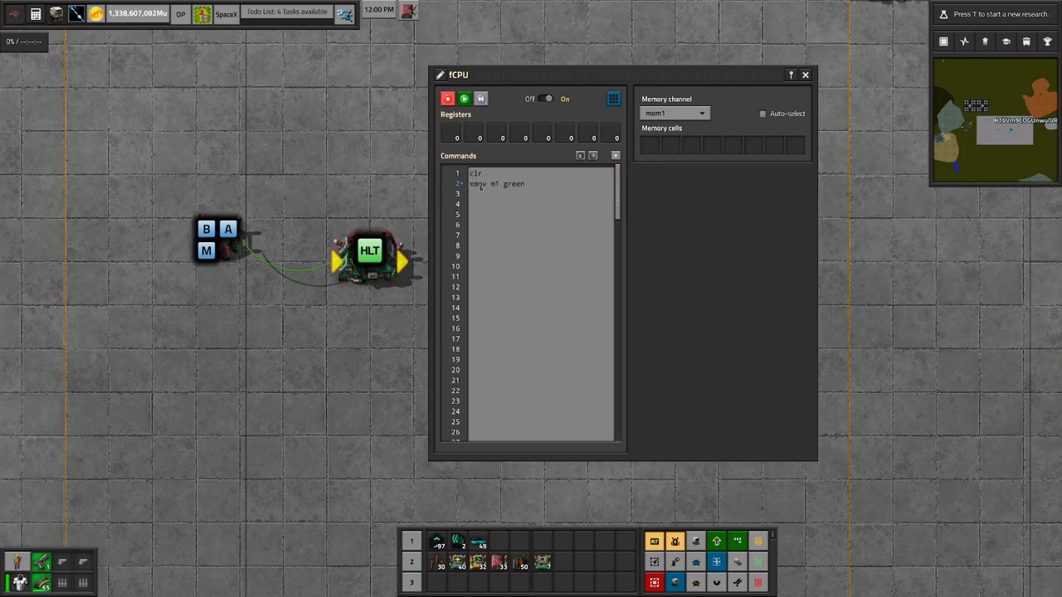
mouse_move(493, 109)
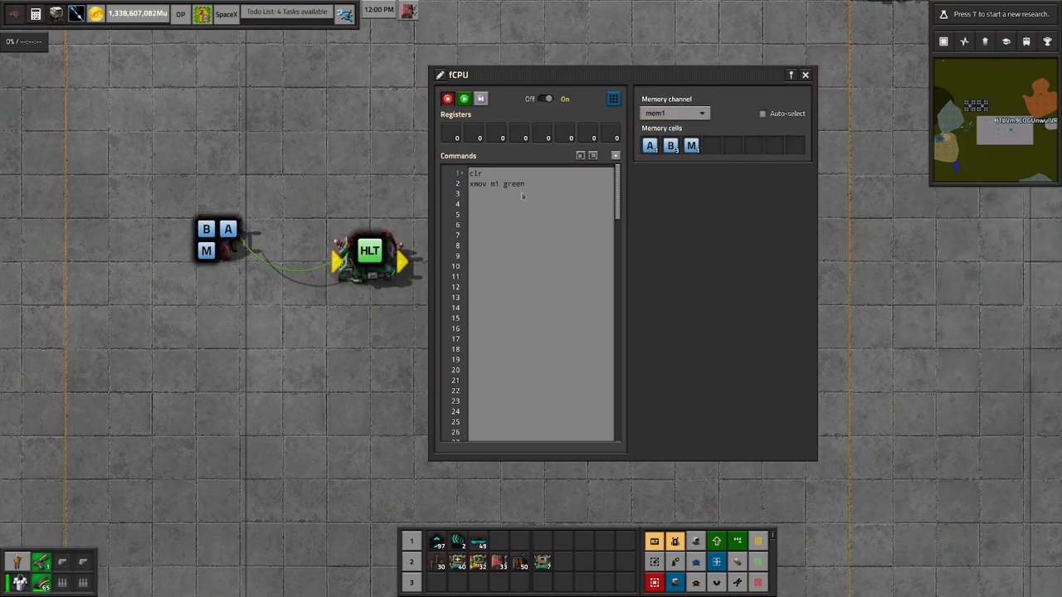
mouse_move(688, 164)
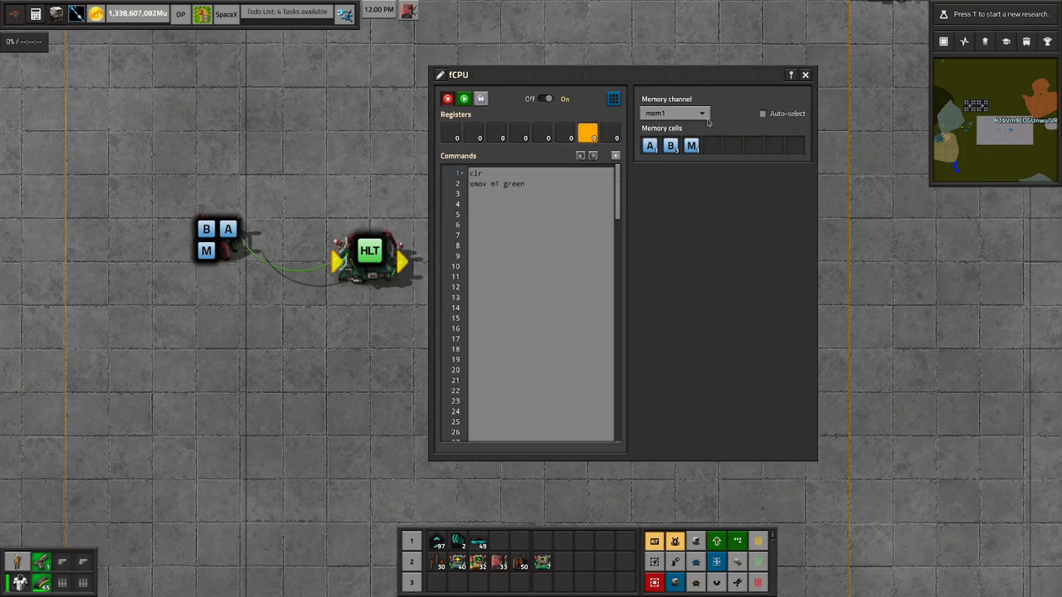
left_click(674, 113)
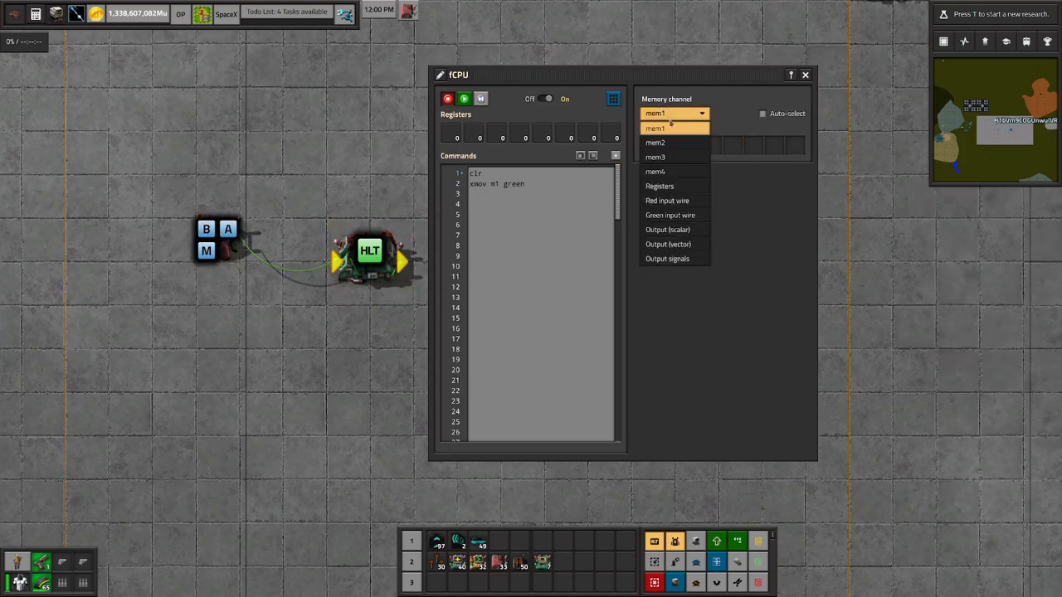
left_click(670, 215)
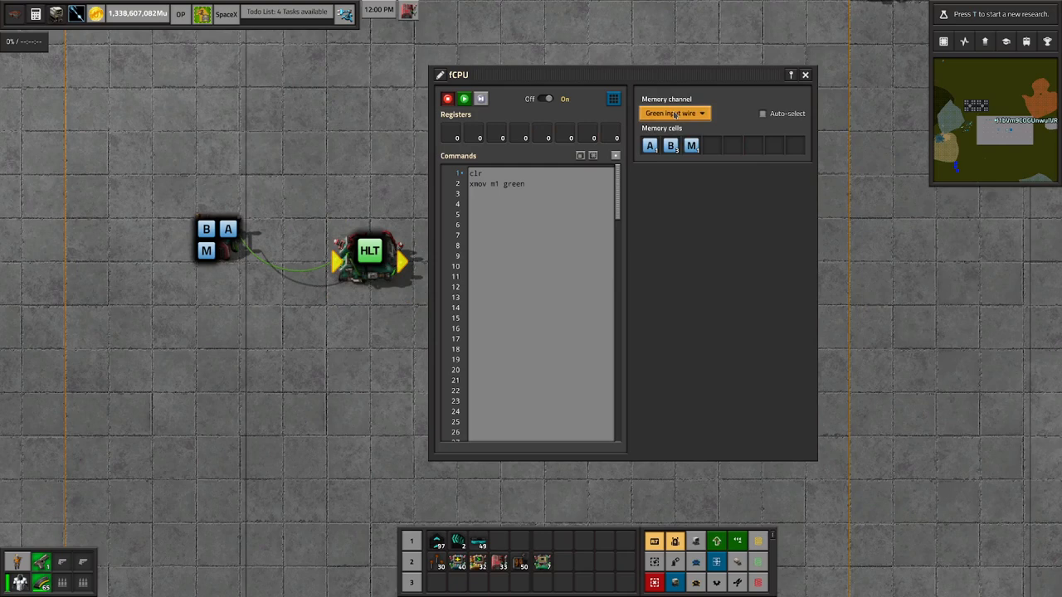
left_click(675, 113)
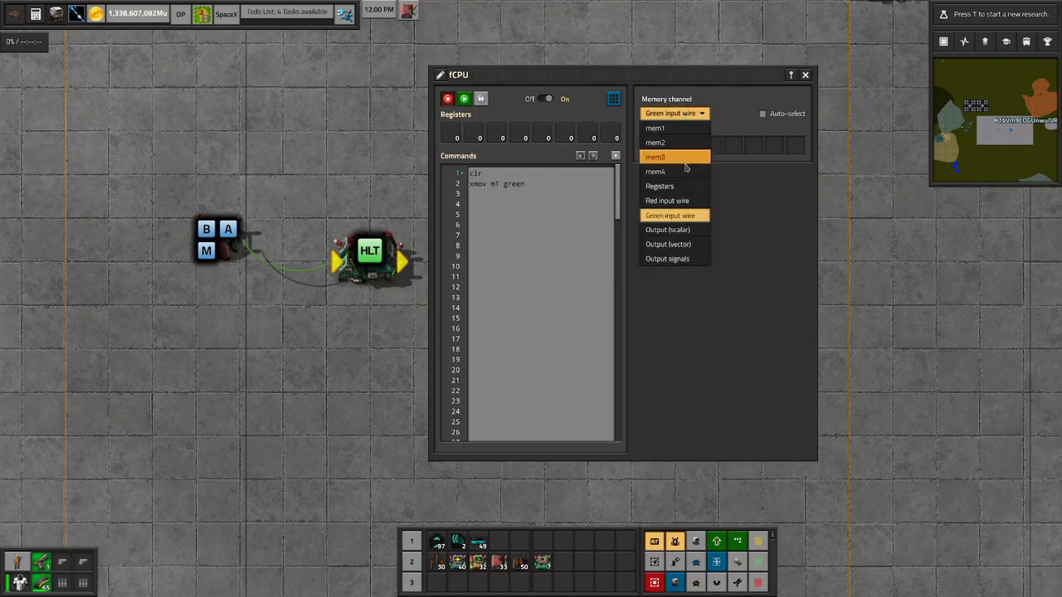
left_click(655, 128)
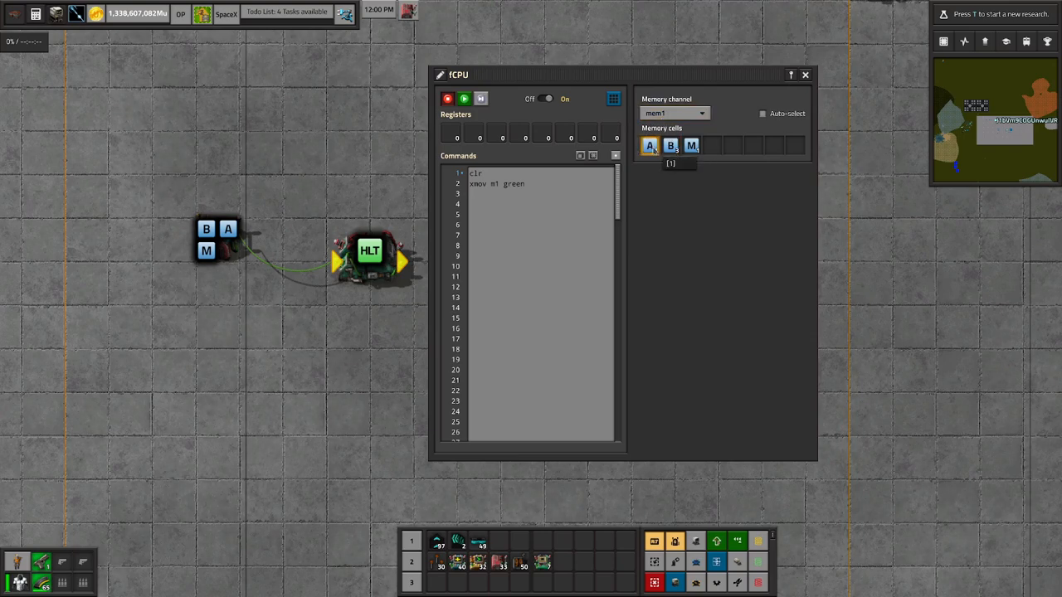
left_click(712, 145)
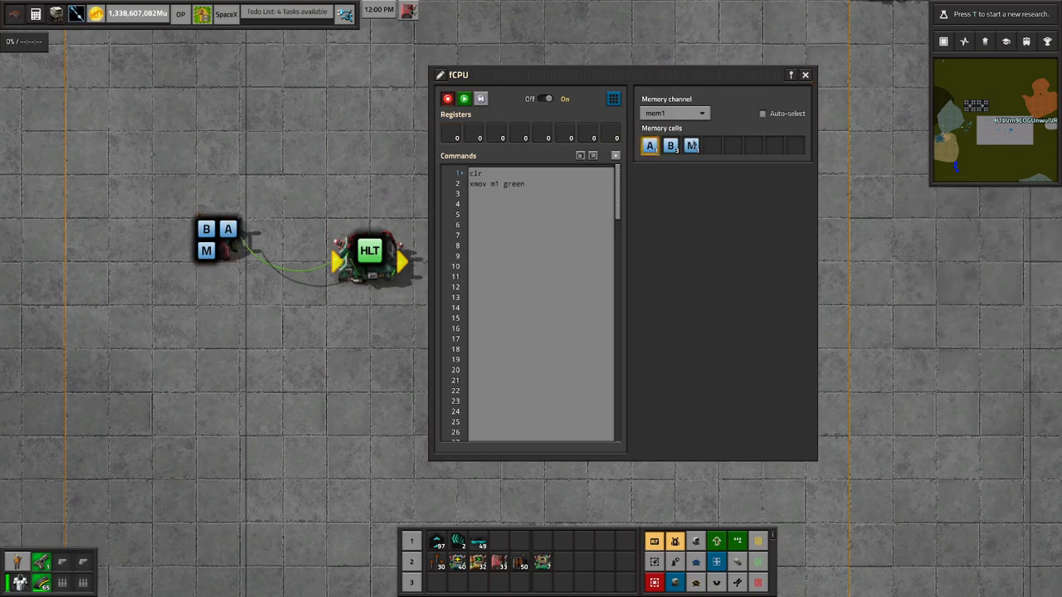
left_click(529, 310)
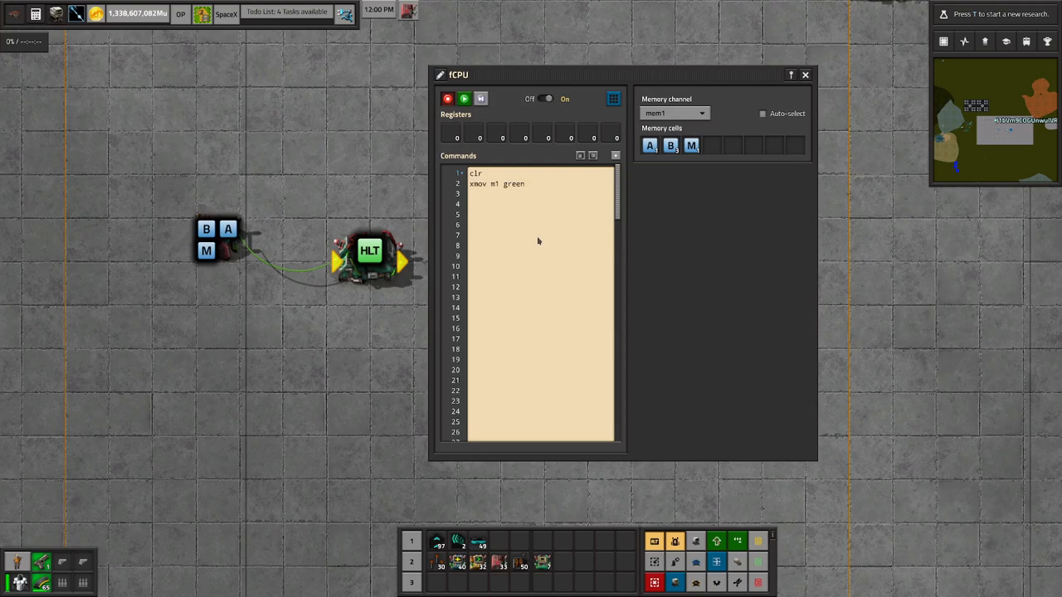
mouse_move(805, 75)
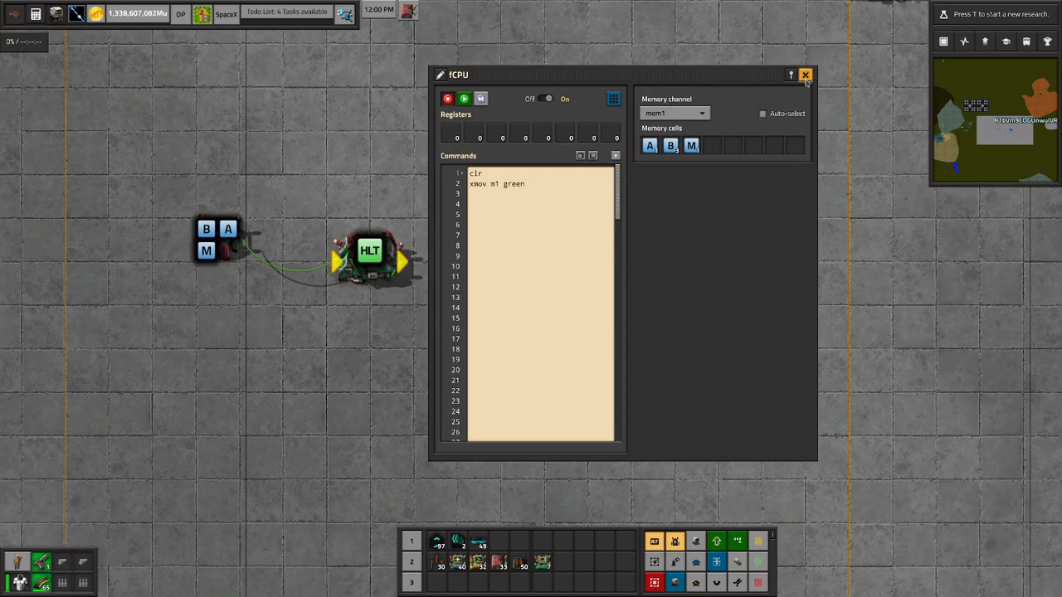